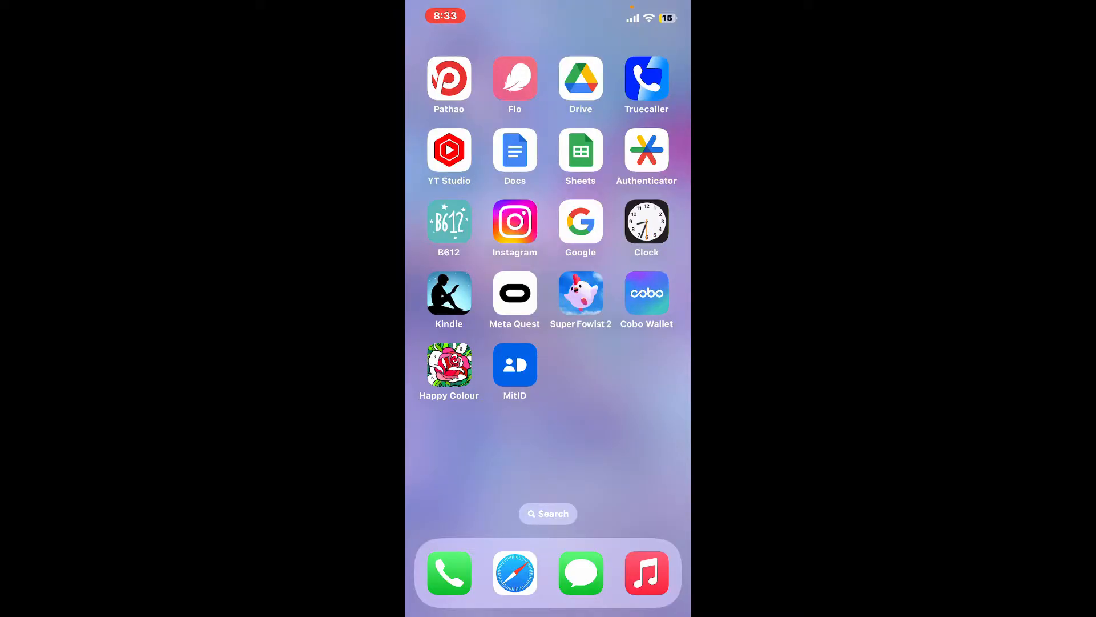
Step: Launch the MitID app from the home screen to its welcome page
left_click(515, 365)
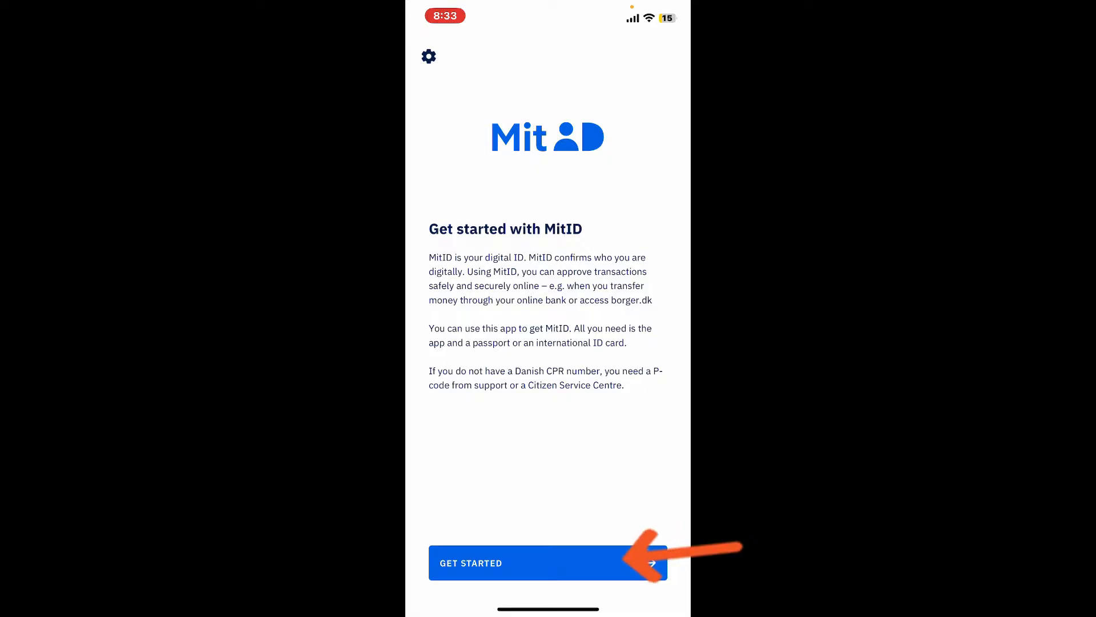
Step: Start MitID setup and reach the screen for choosing how to proceed
left_click(547, 563)
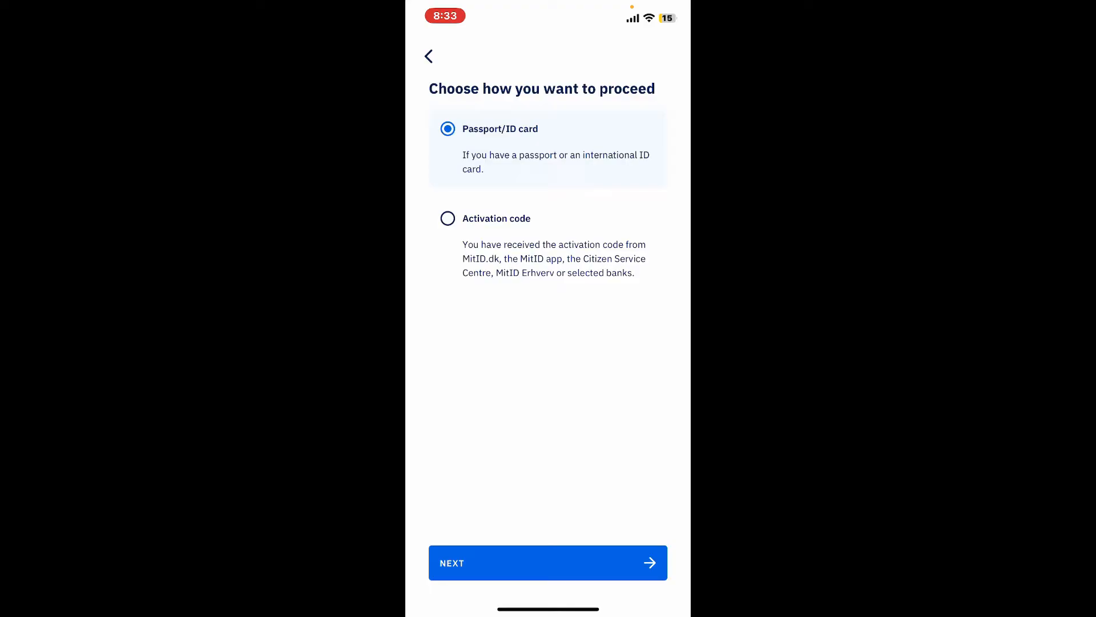
Step: Choose Activation code as the proceed method and continue to the user ID and code form
left_click(448, 218)
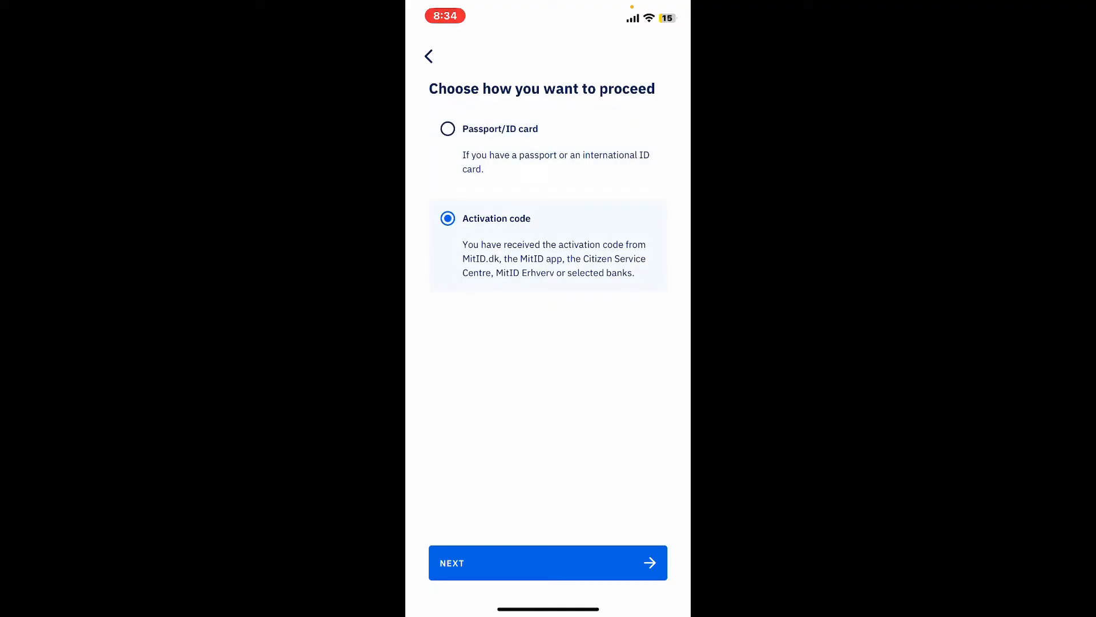
left_click(448, 129)
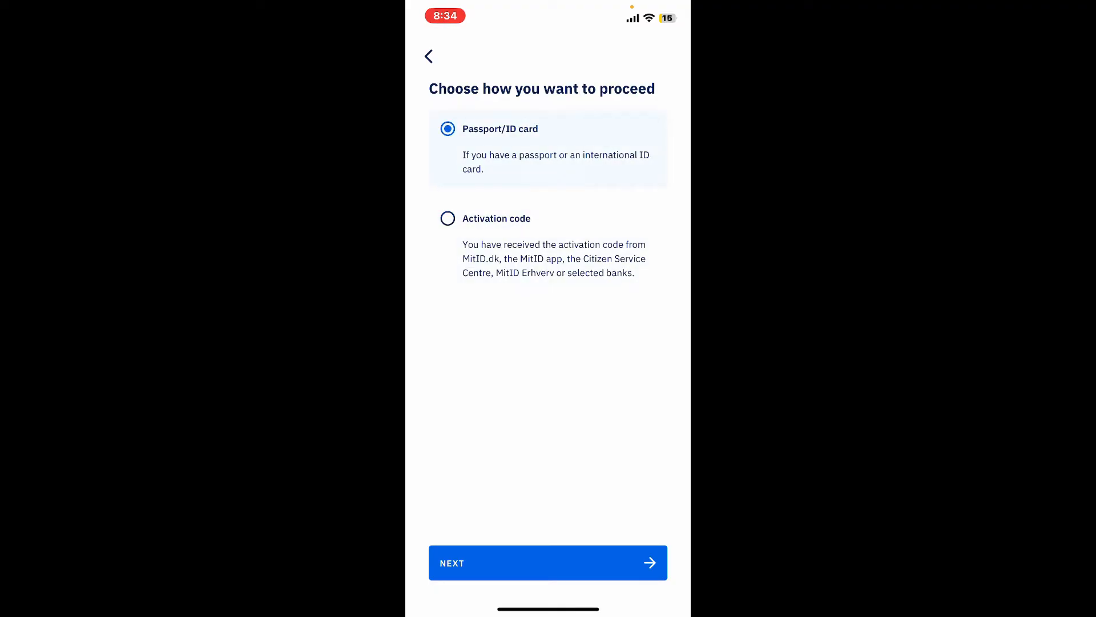
left_click(547, 562)
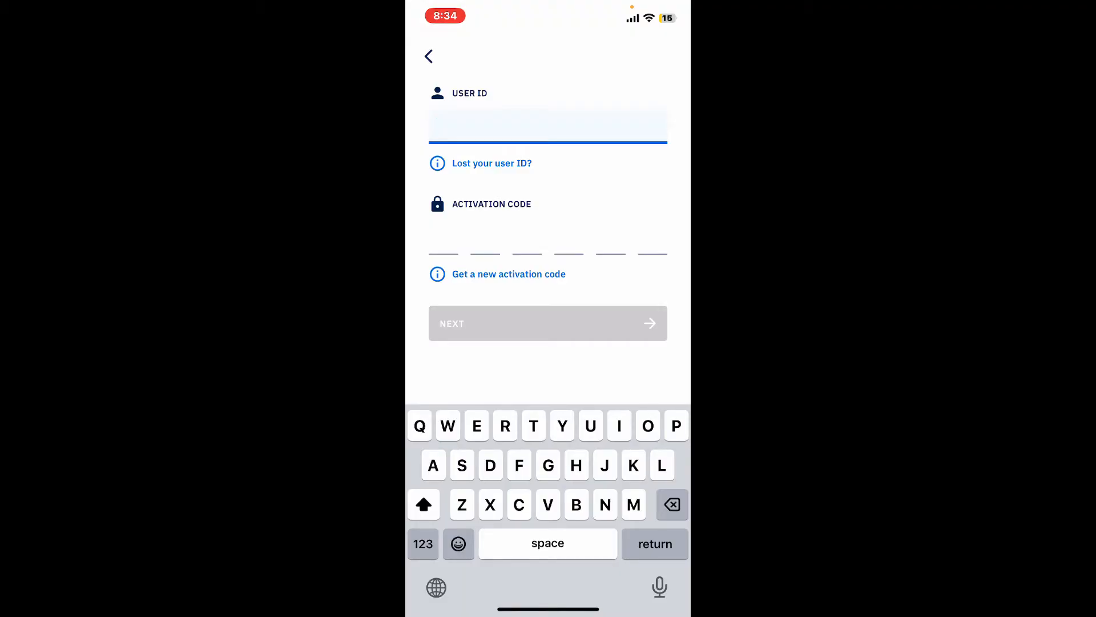
type("Rupa")
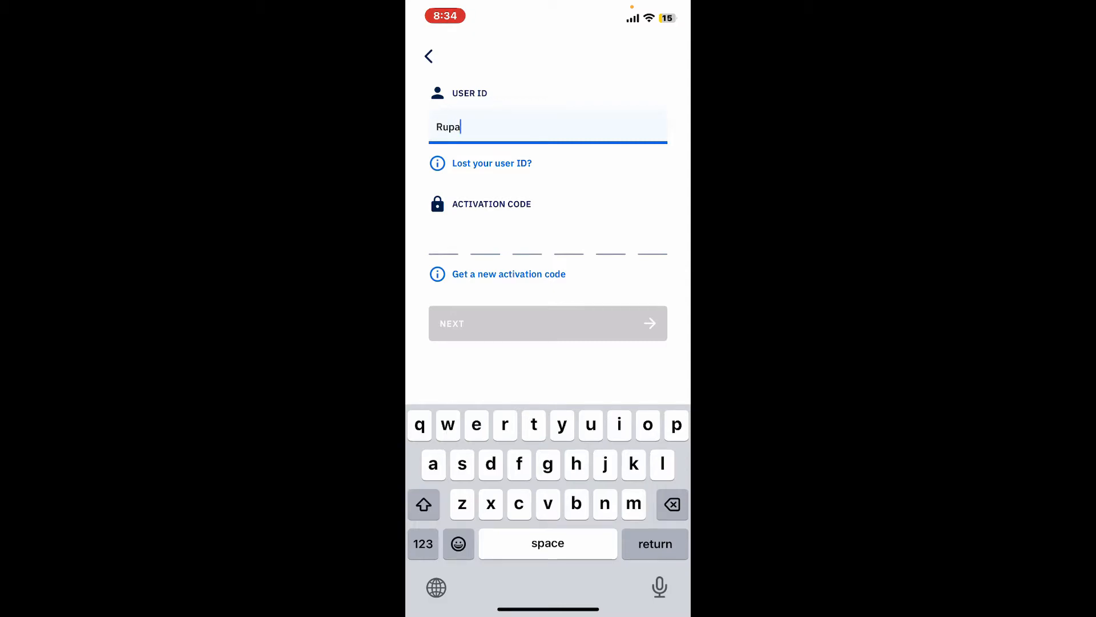
type("dula")
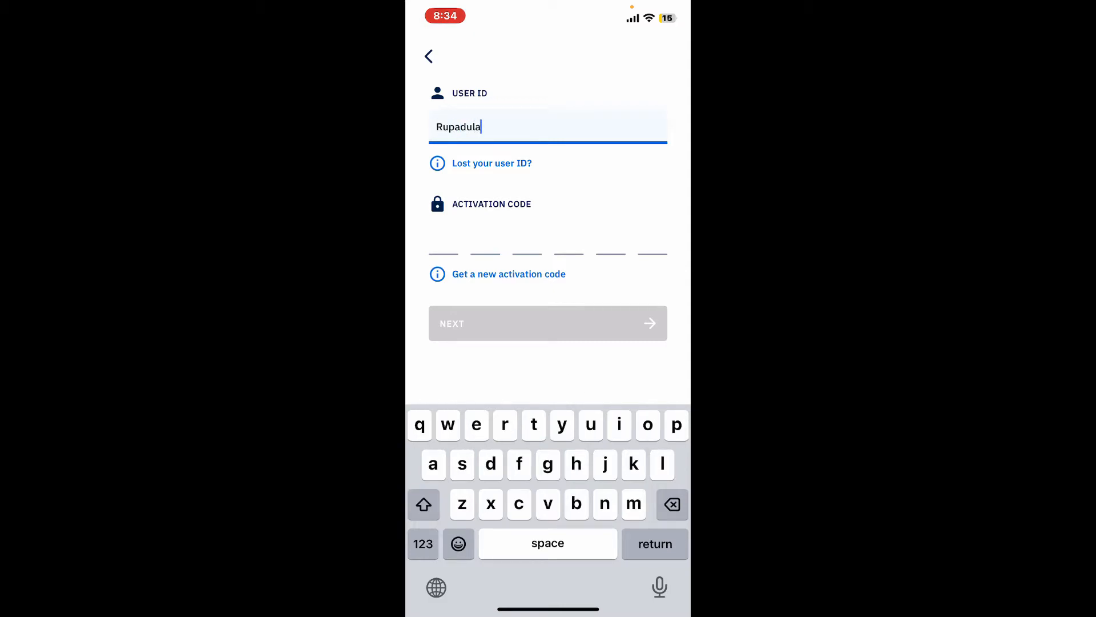
left_click(444, 241)
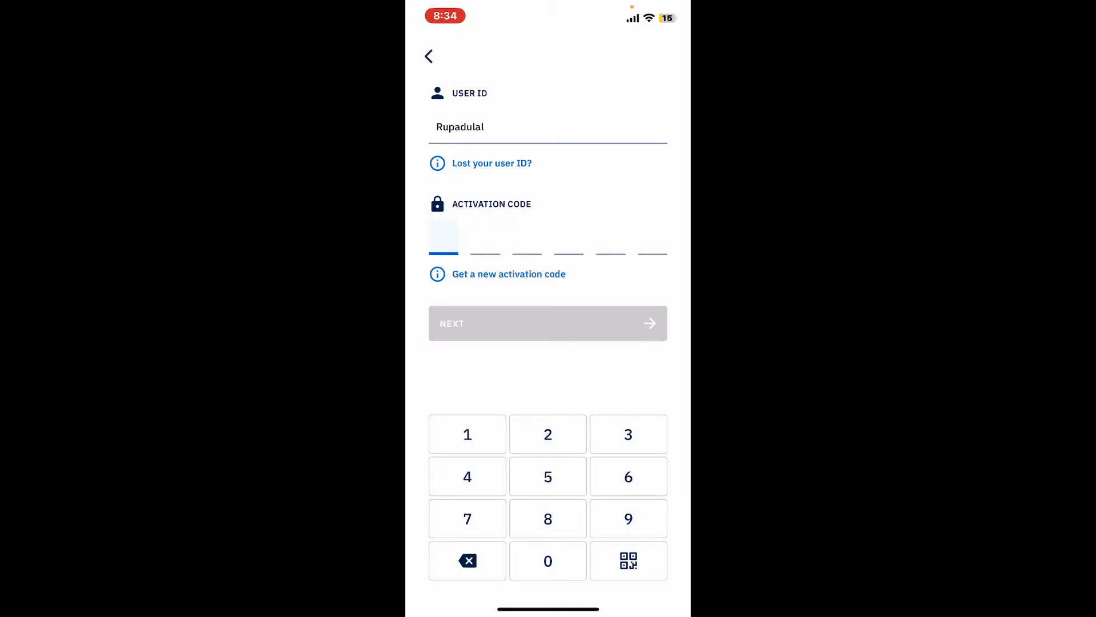
Step: Enter the activation code 256874, view the new-code help sheet, and dismiss it
left_click(547, 519)
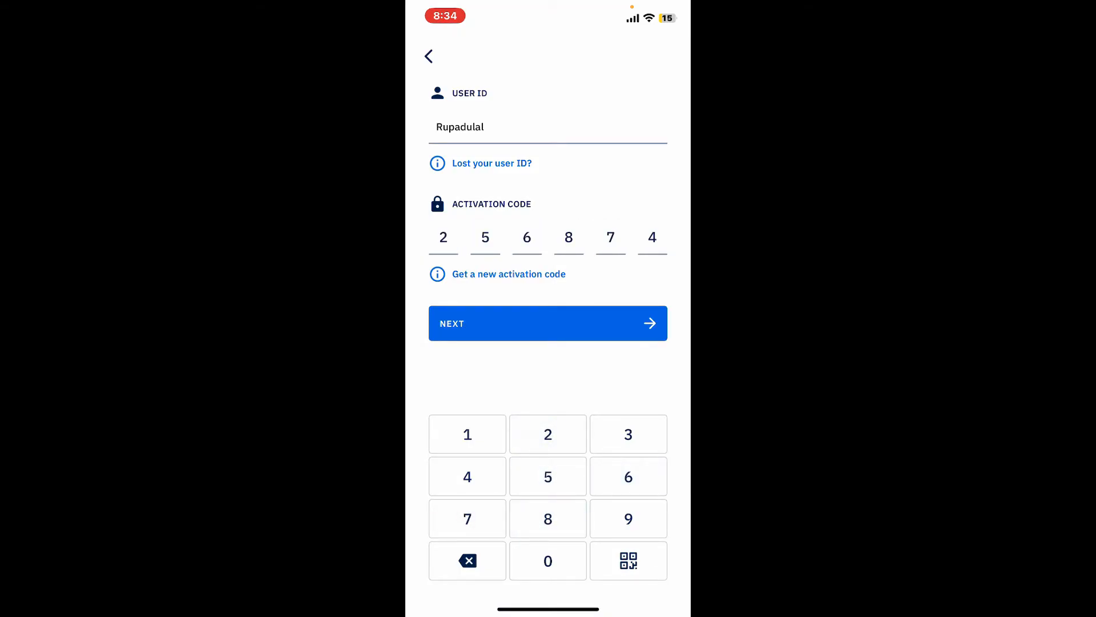
left_click(510, 273)
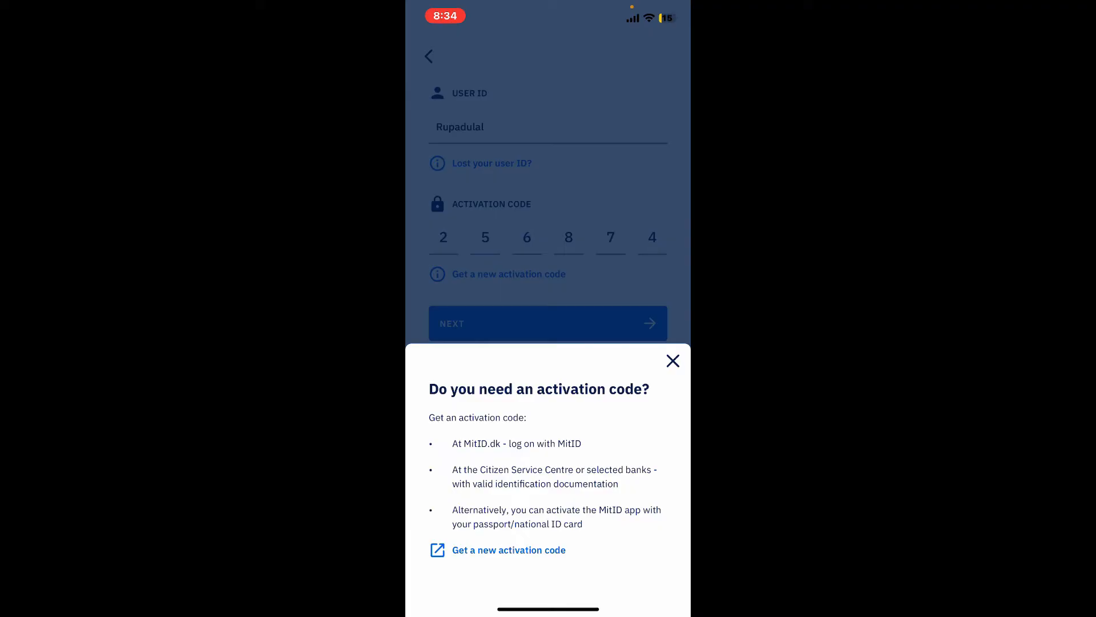
left_click(672, 361)
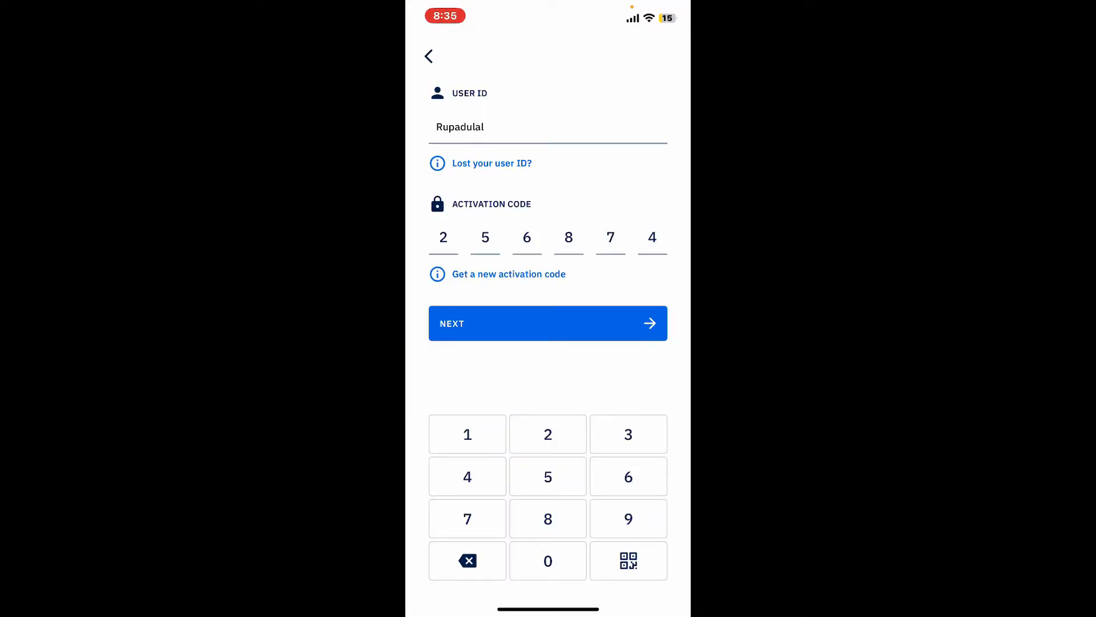